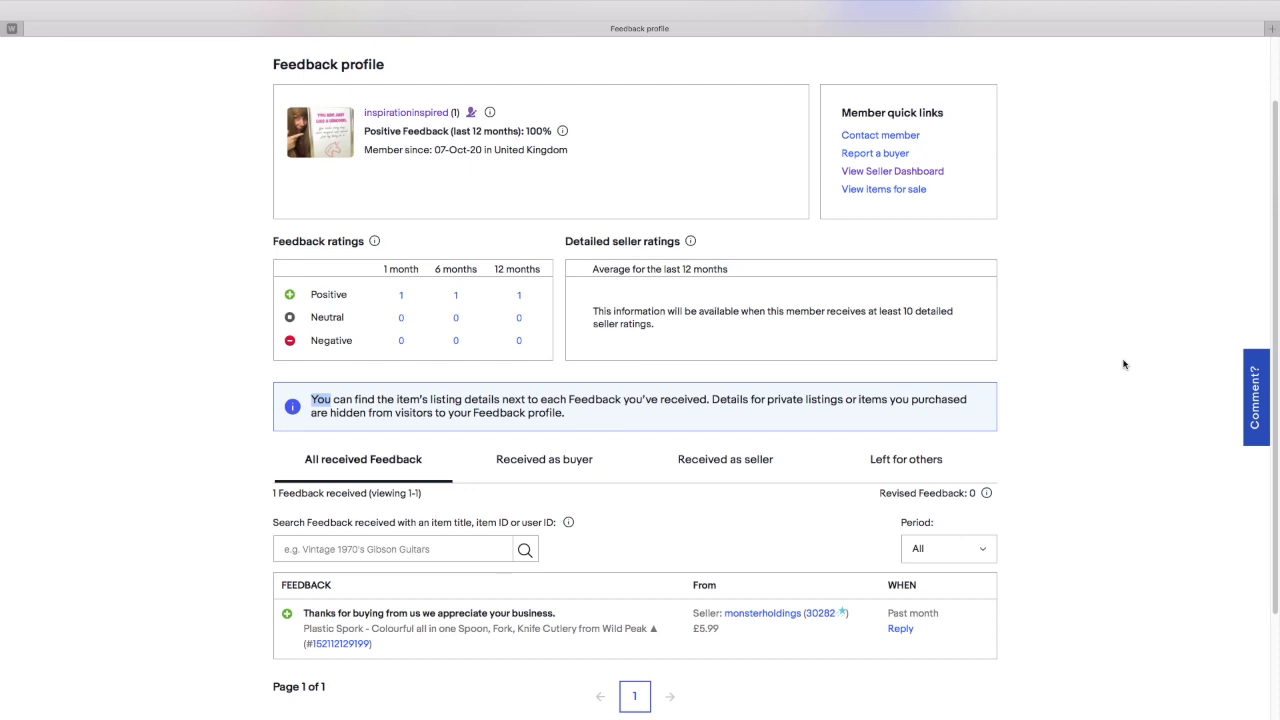
mouse_move(1087, 373)
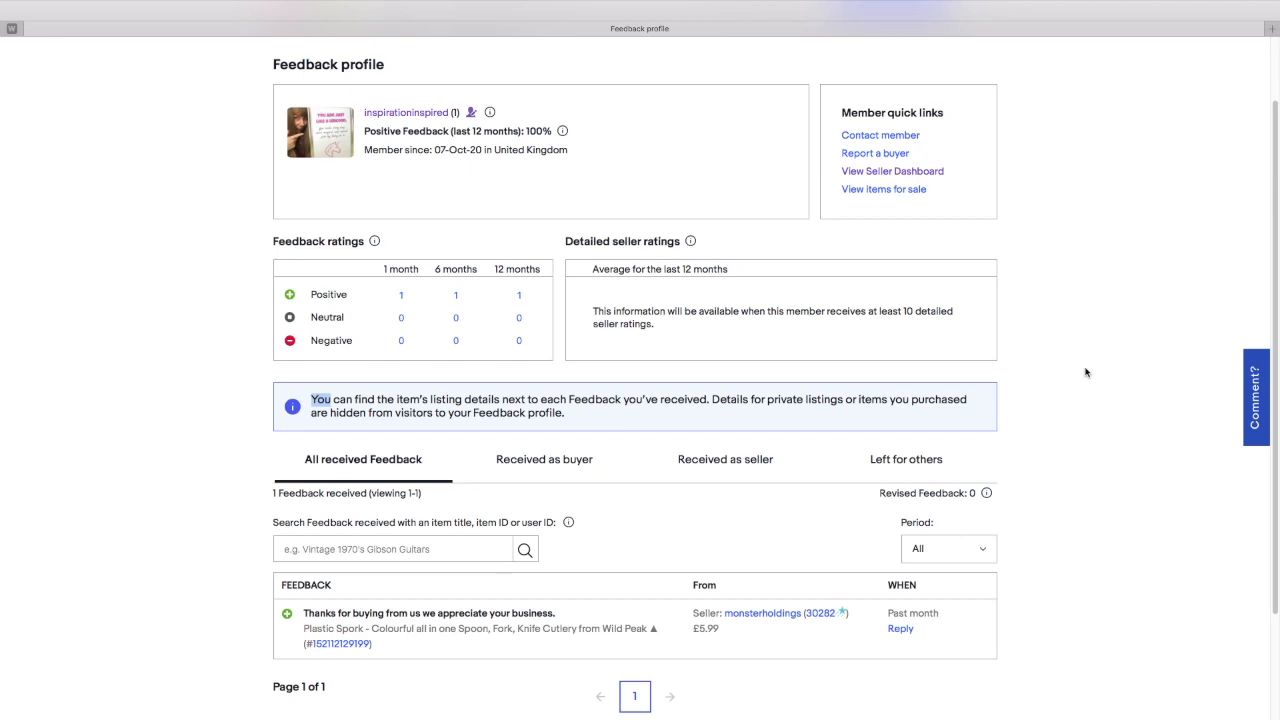
mouse_move(1078, 396)
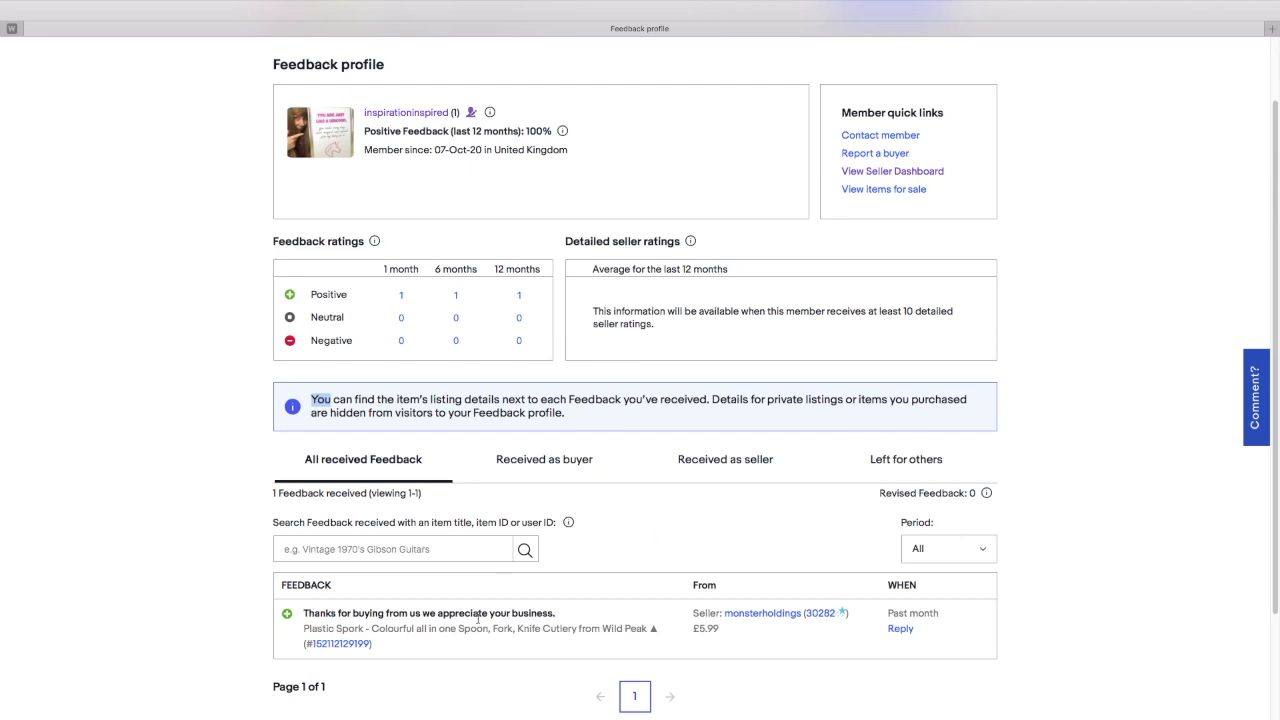
mouse_move(728, 647)
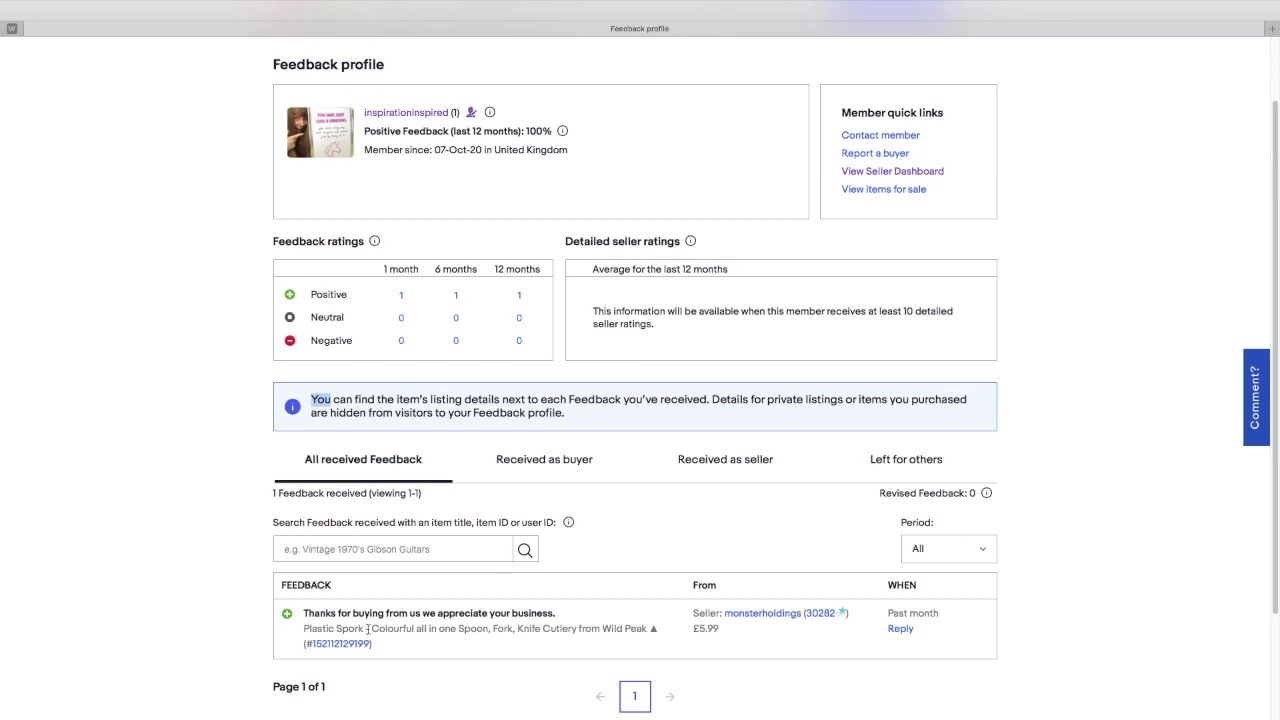
mouse_move(657, 657)
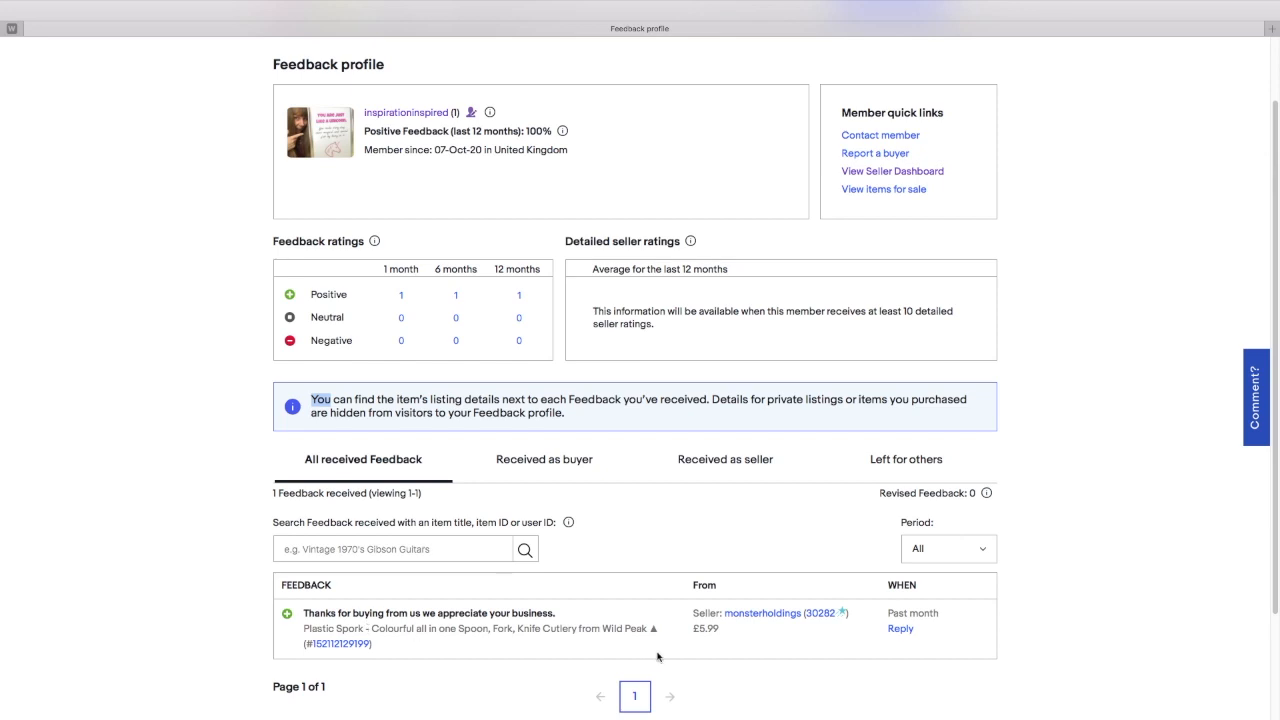
mouse_move(1045, 677)
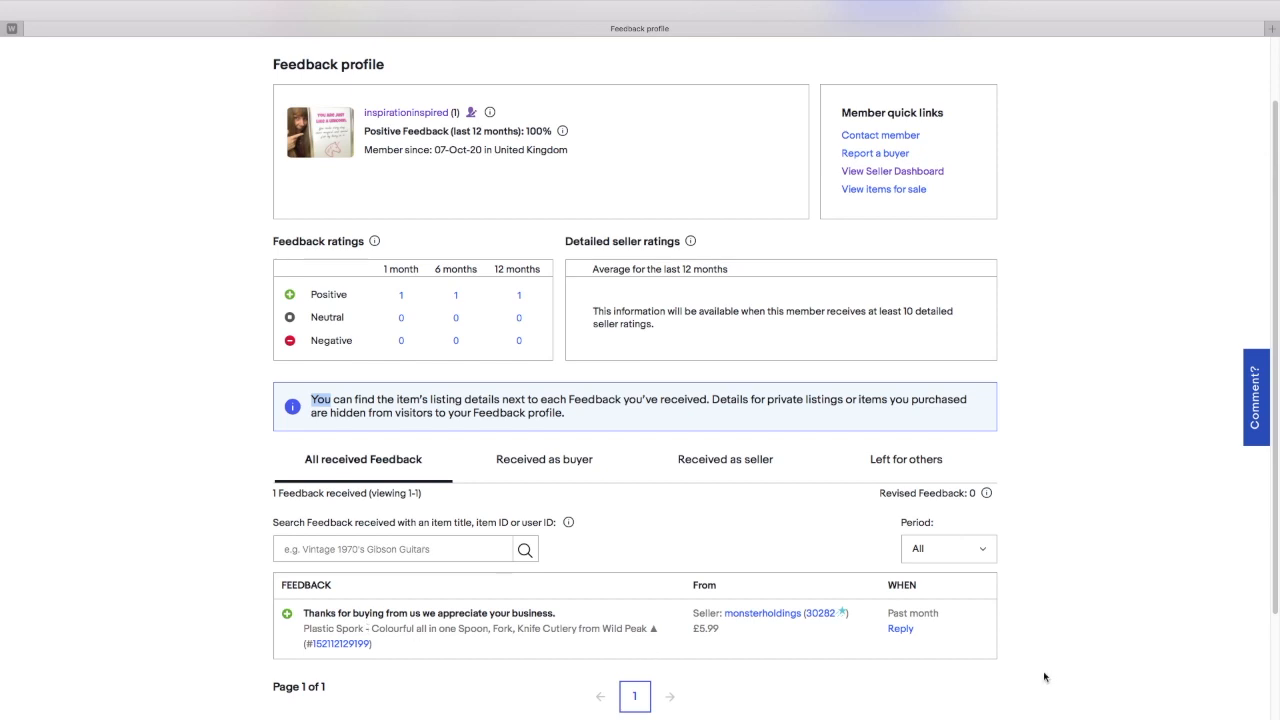
mouse_move(820, 613)
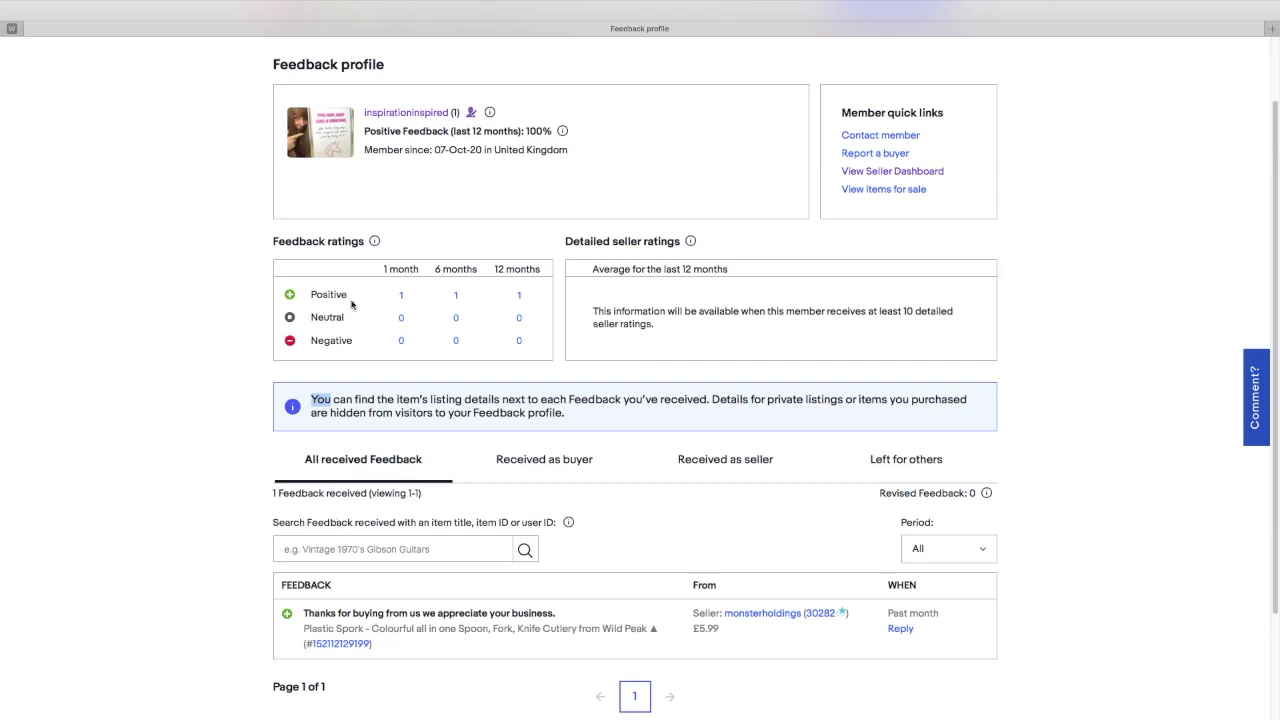
mouse_move(401, 307)
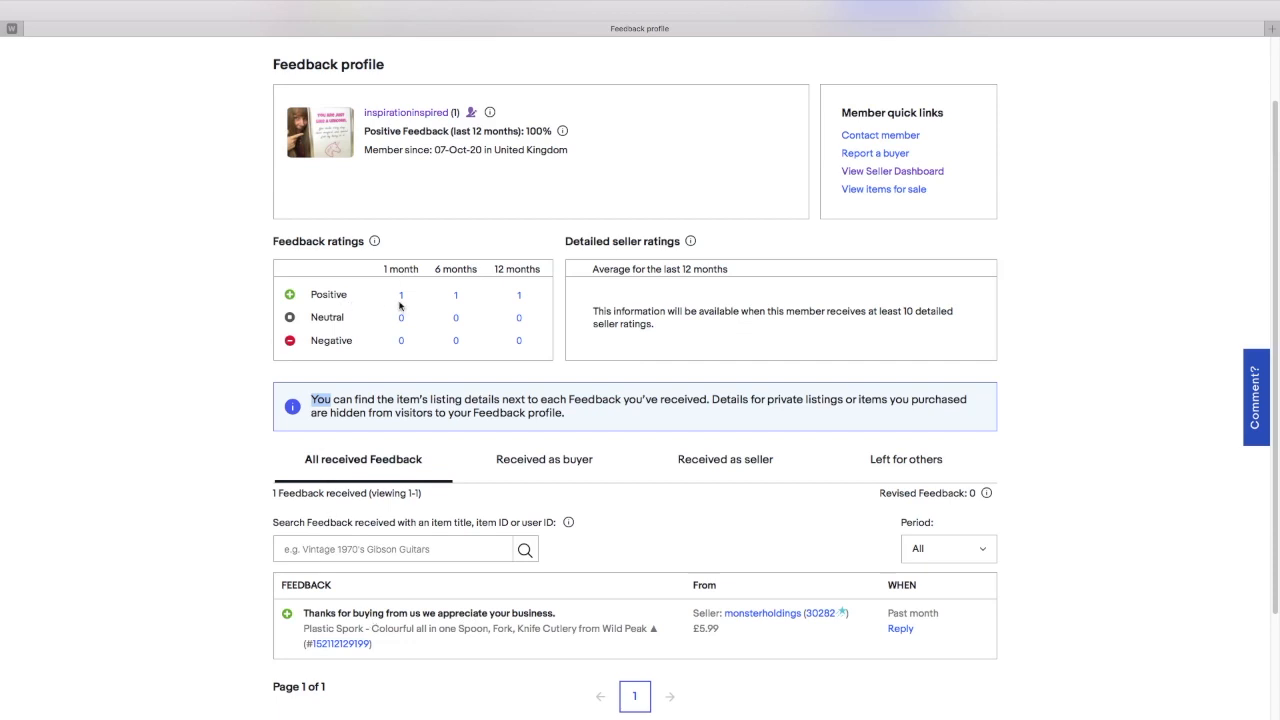
mouse_move(437, 273)
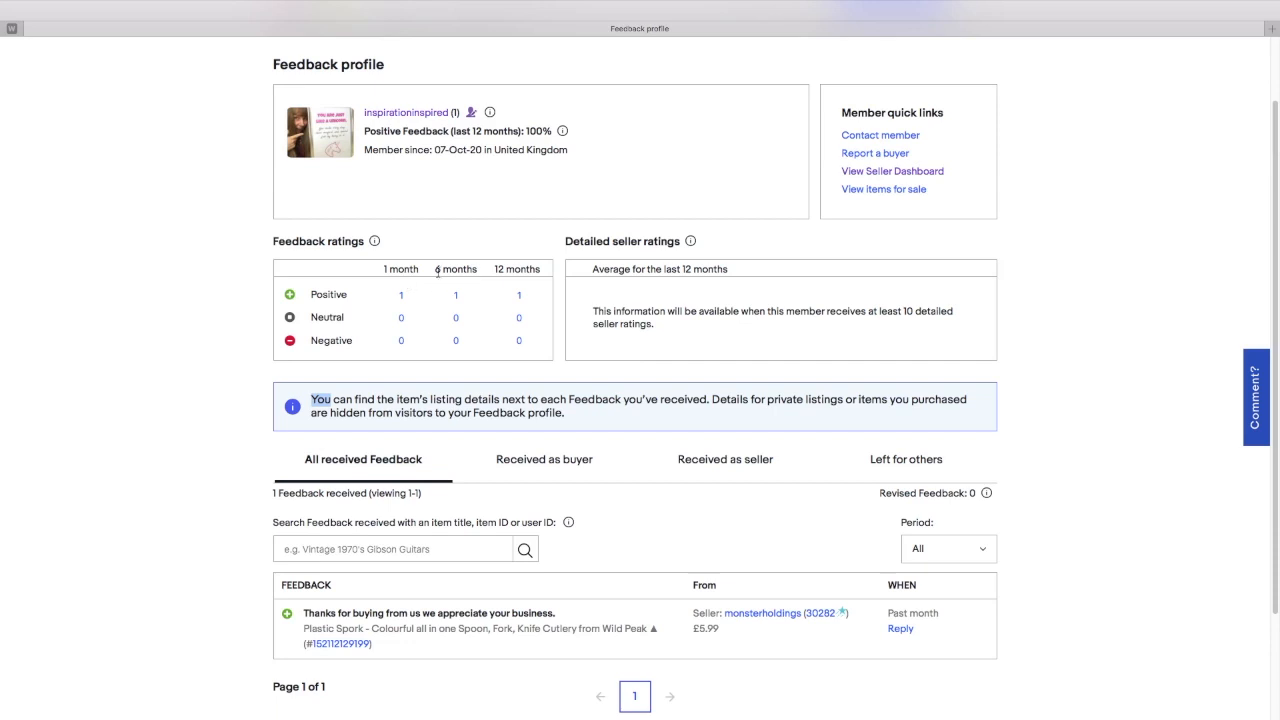
mouse_move(543, 337)
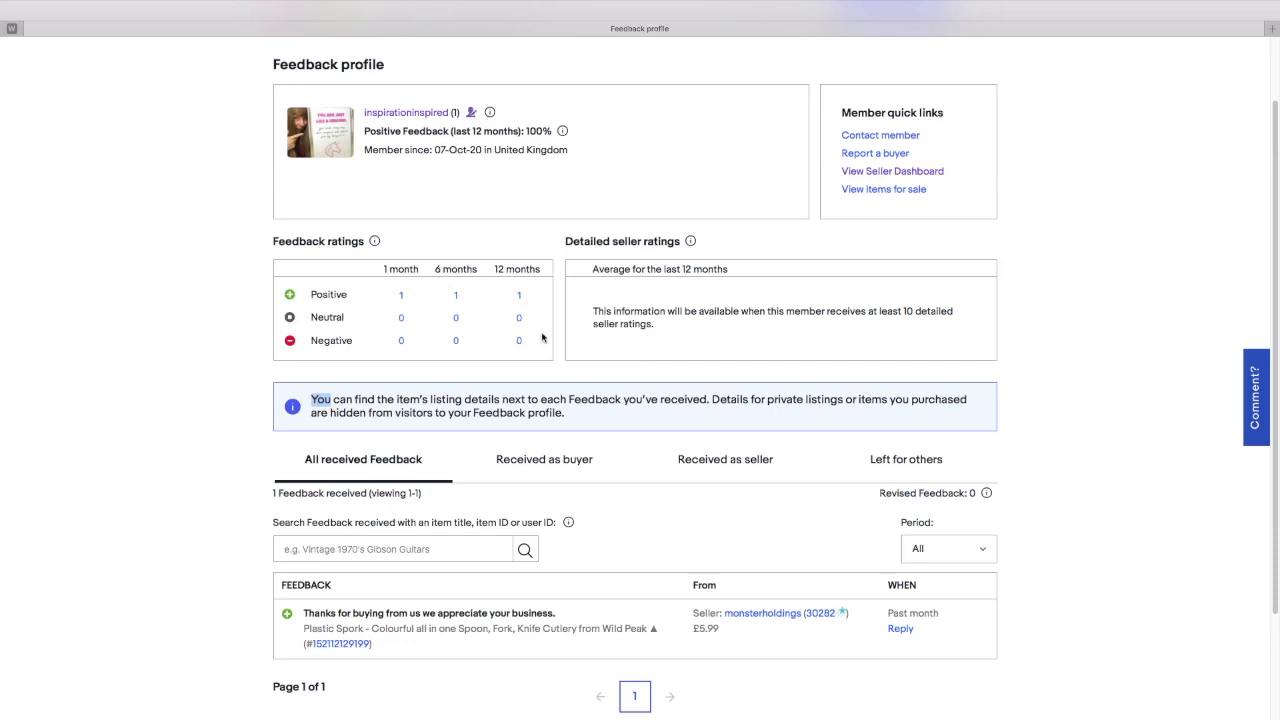
mouse_move(583, 371)
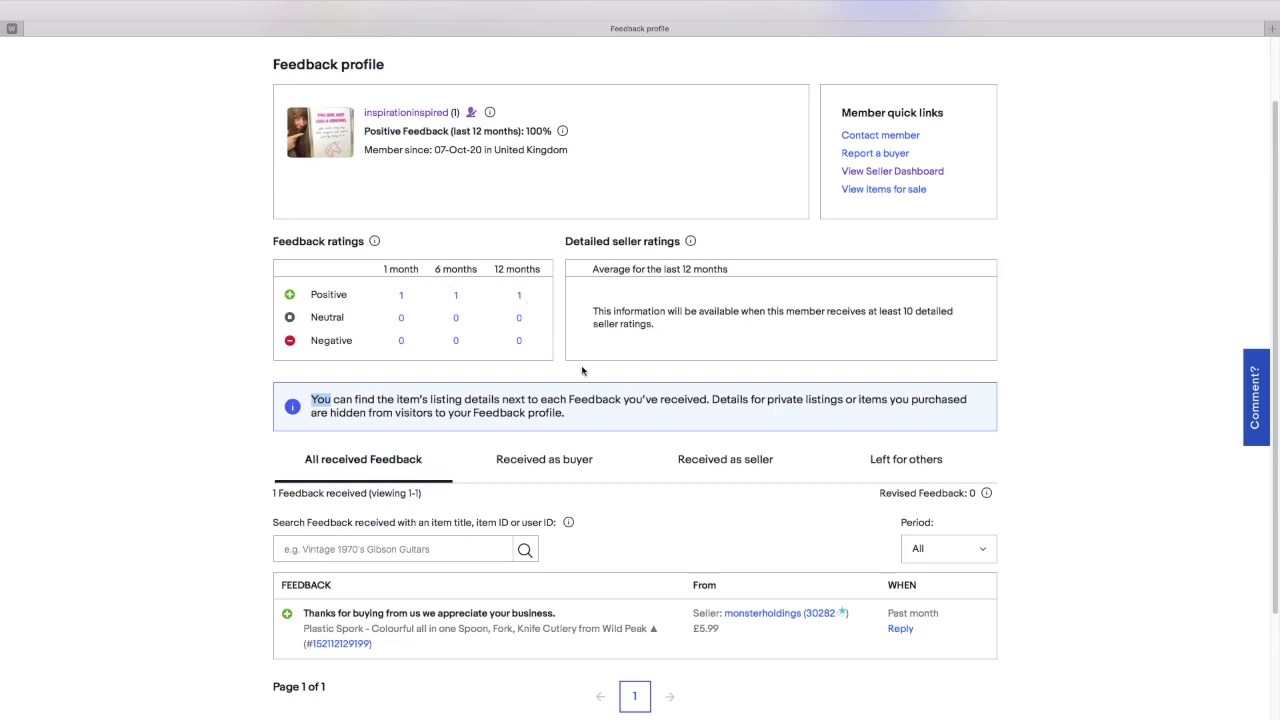
mouse_move(845, 553)
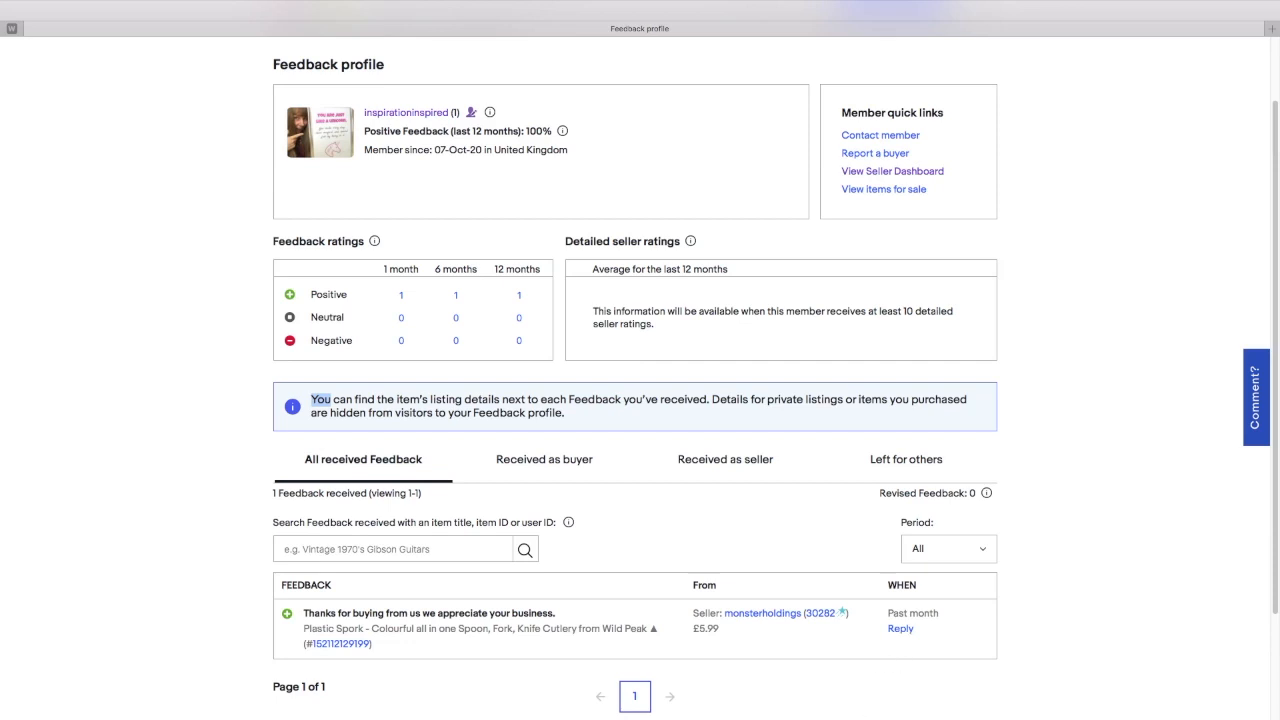
mouse_move(1243, 621)
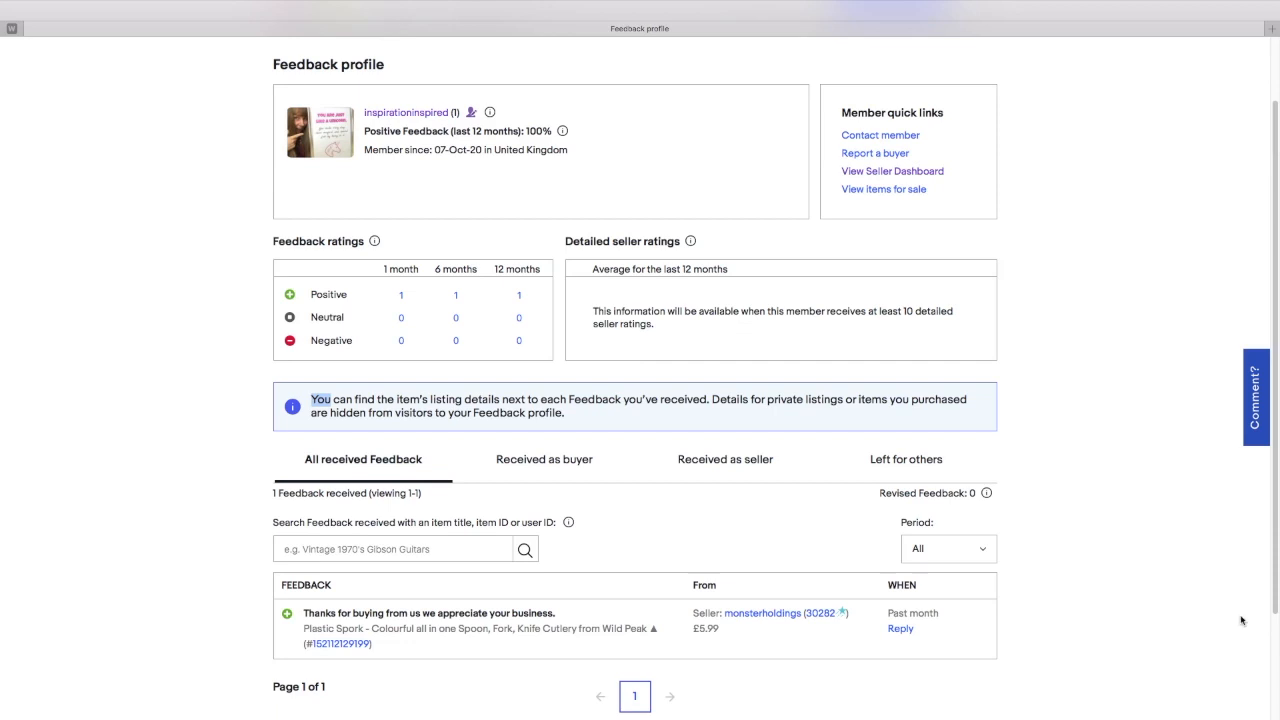
scroll("down", 3)
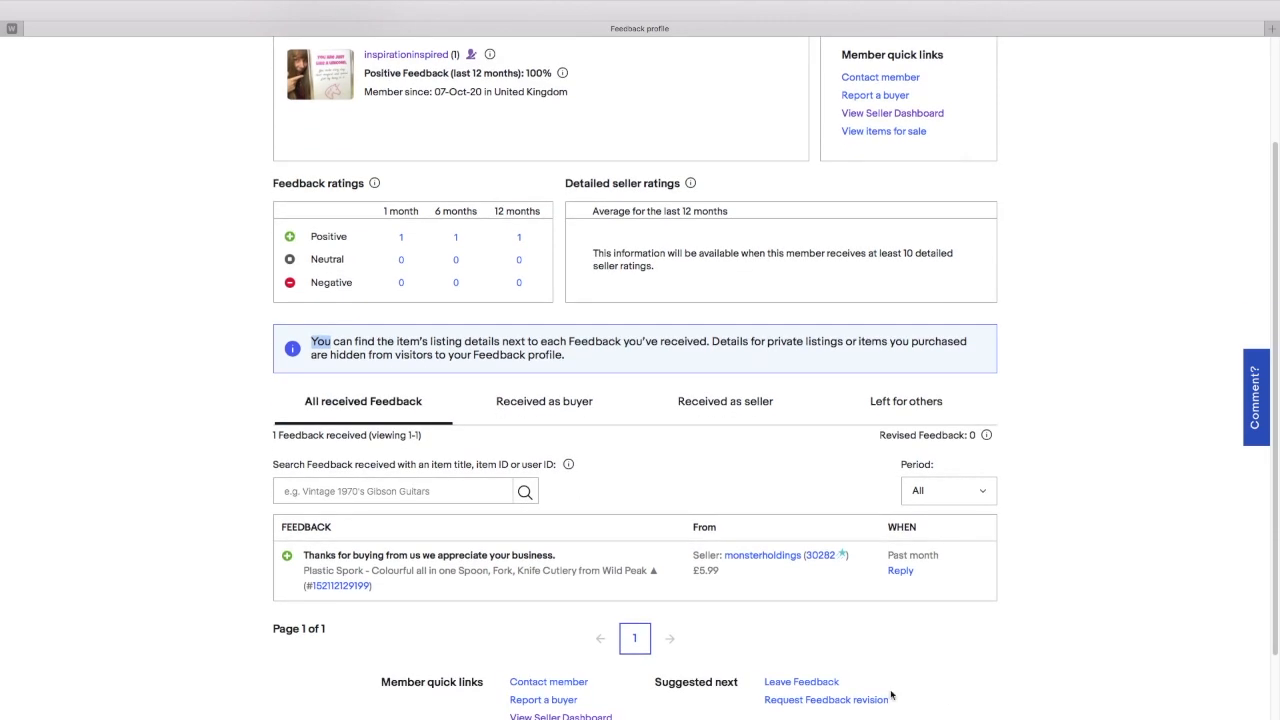
mouse_move(801, 681)
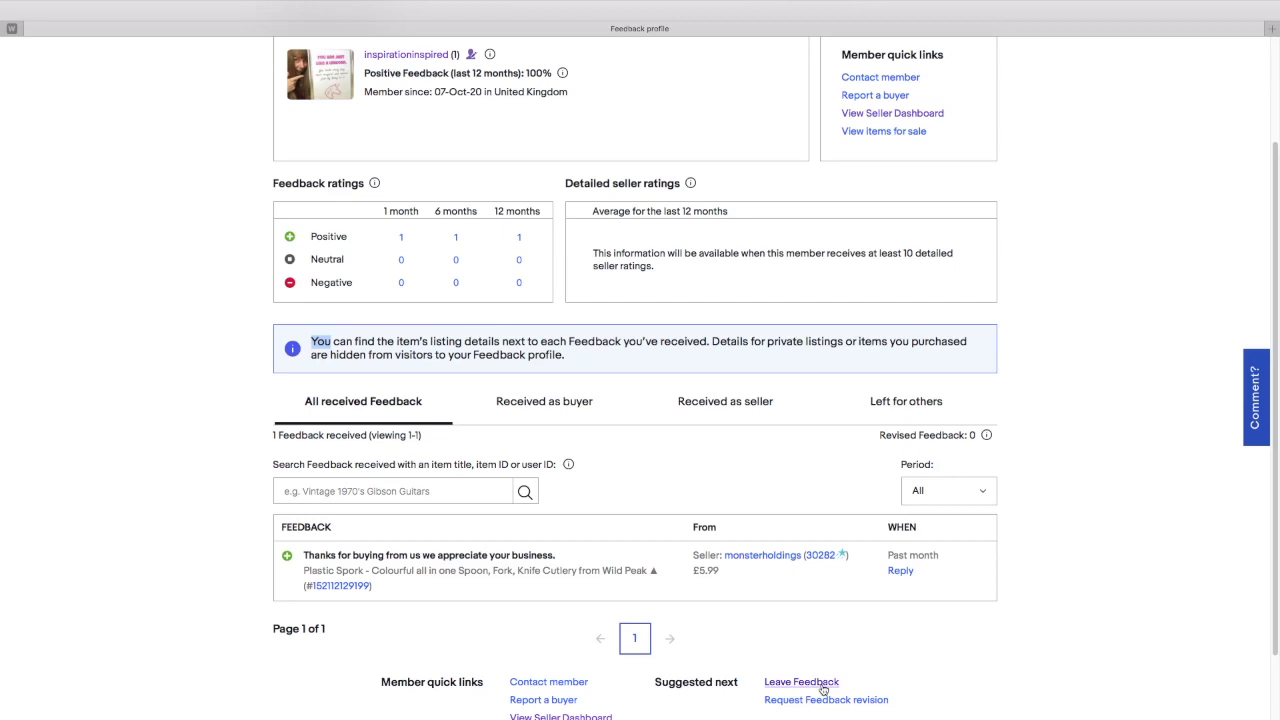
mouse_move(1273, 614)
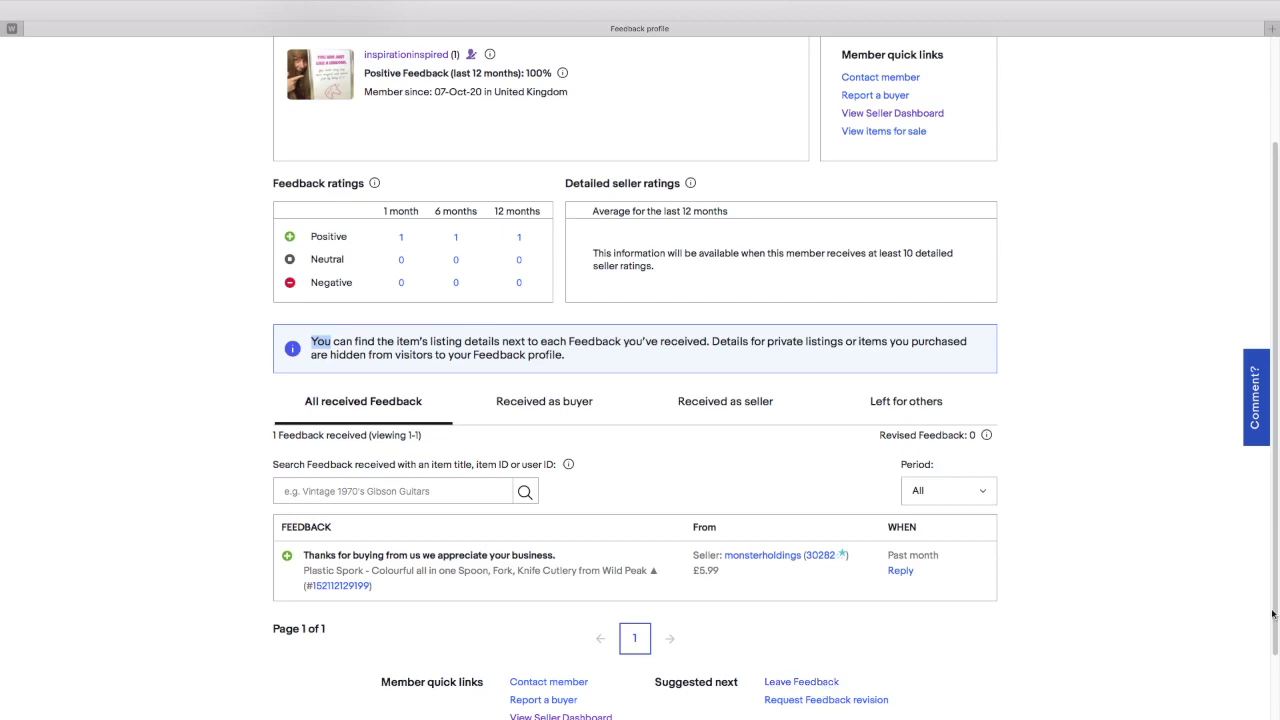
scroll("up", 3)
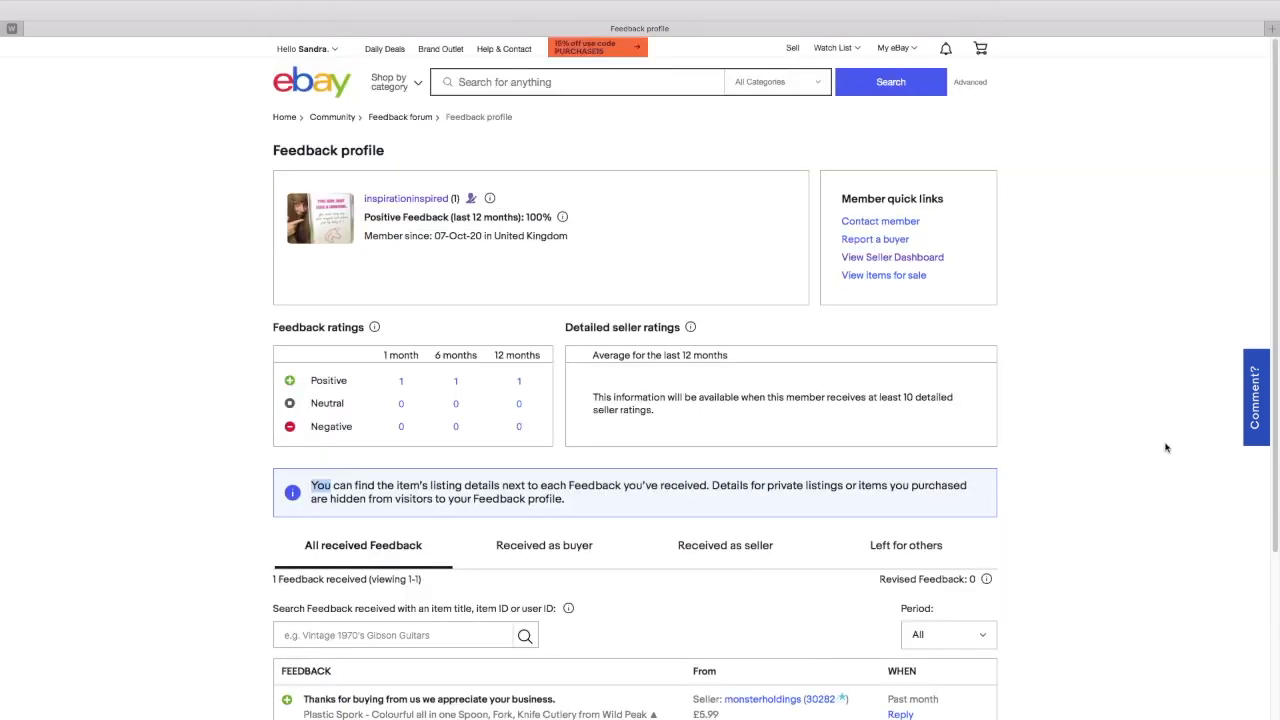